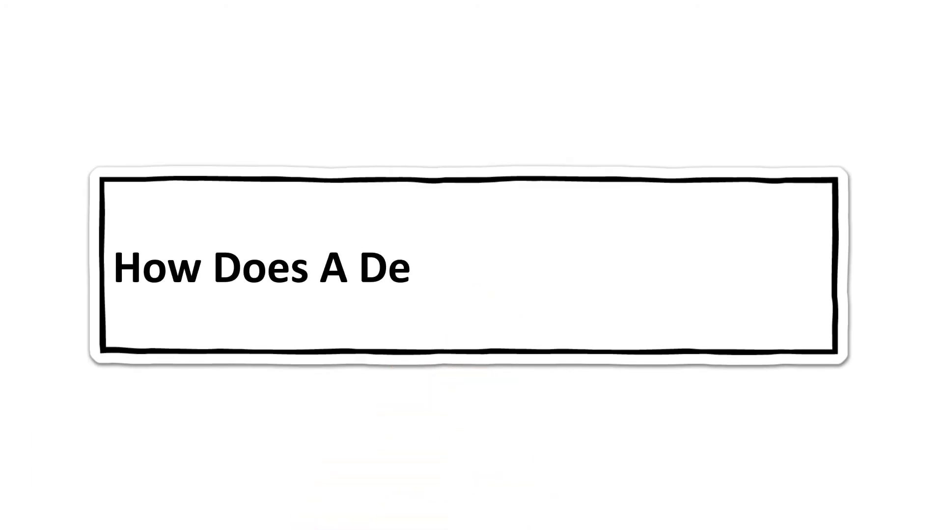
type("dicated Server Work")
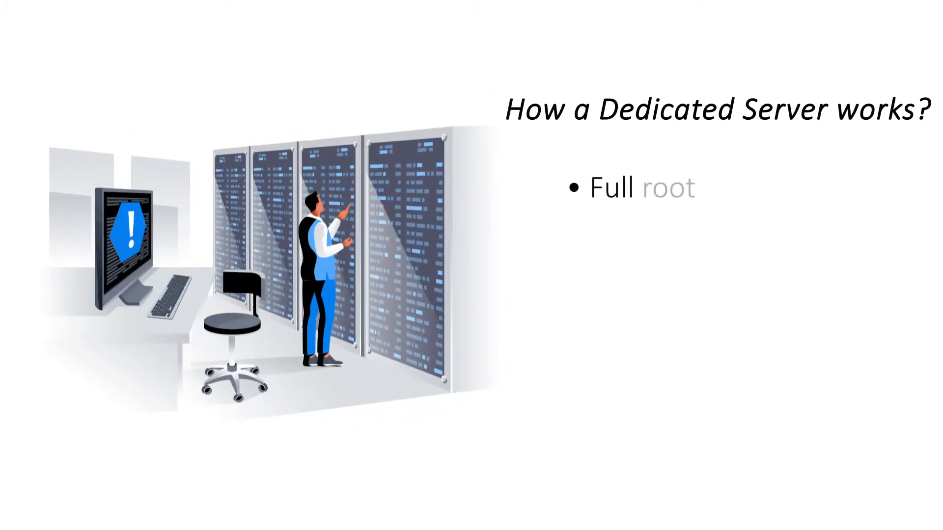
type("access for optimising")
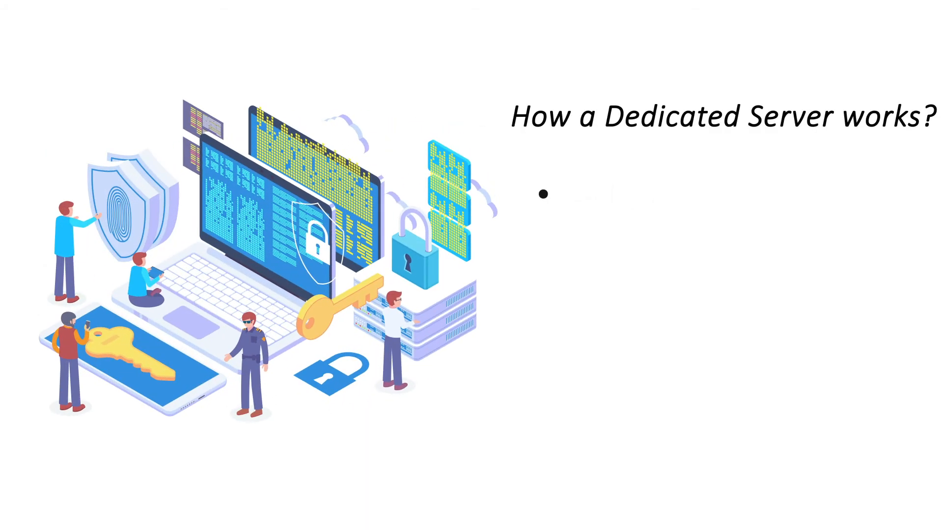
type("Configure security in-depth")
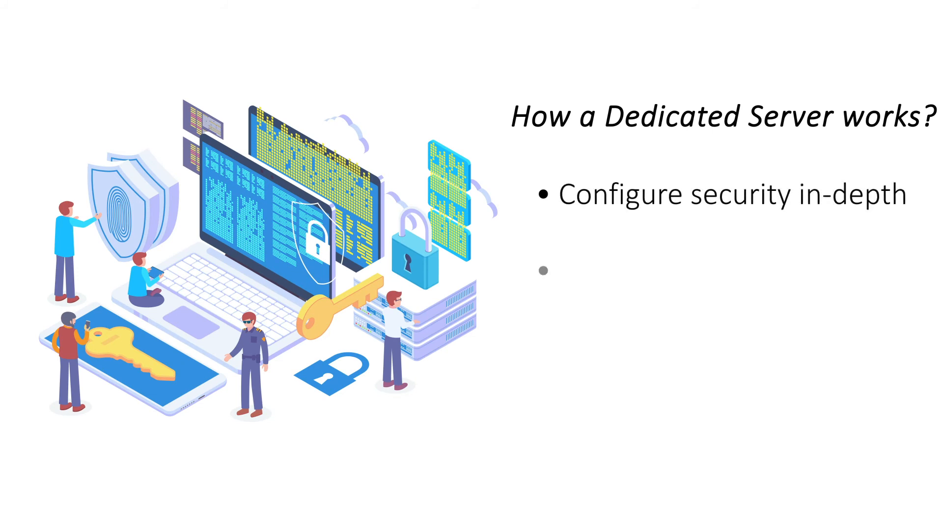
type("Easy site management")
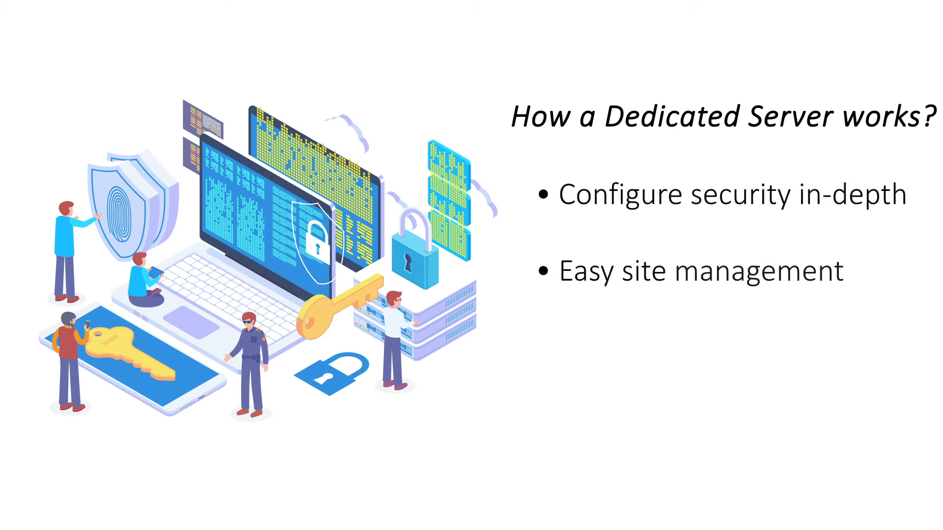
type("with a control panel")
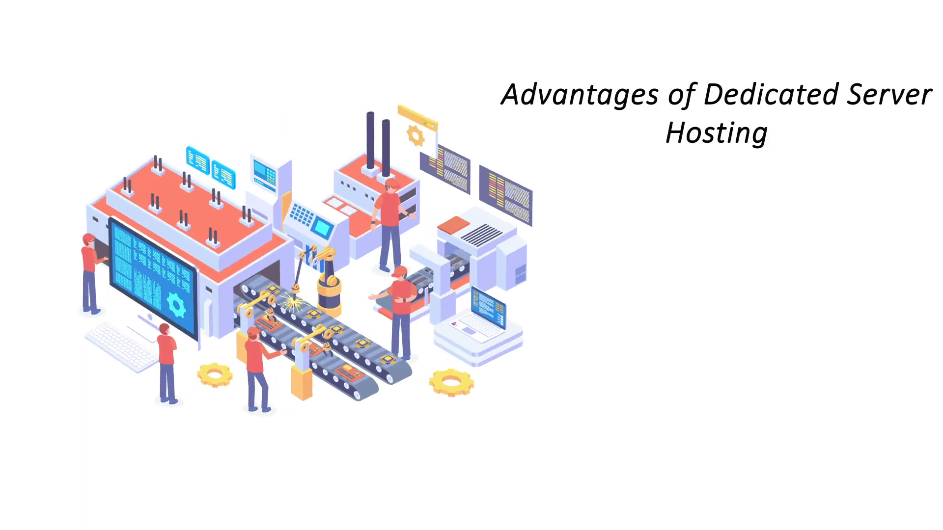
type("It offers high performance")
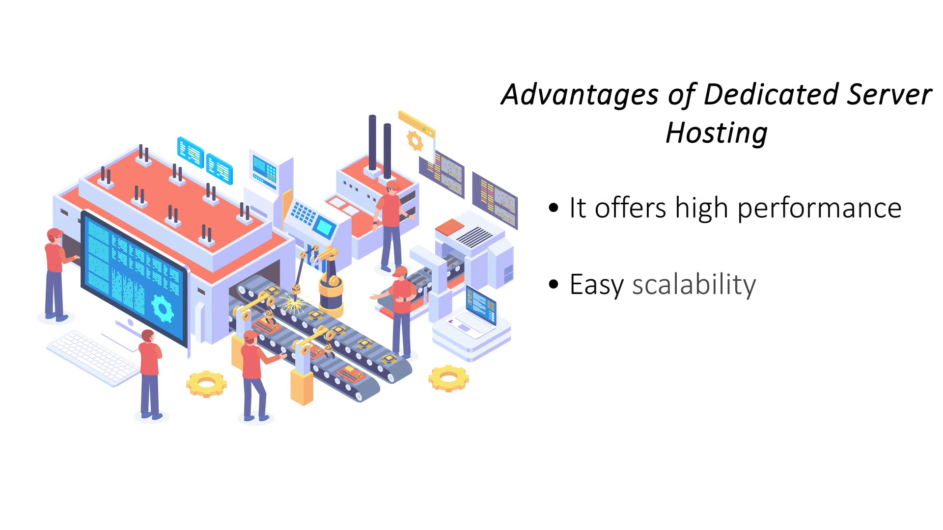
type("is a useful feature")
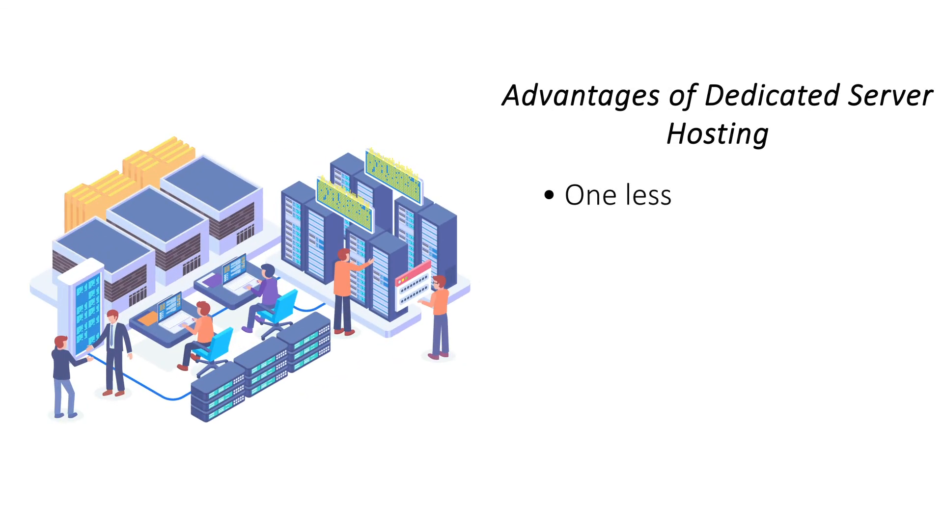
type("thing to worry about")
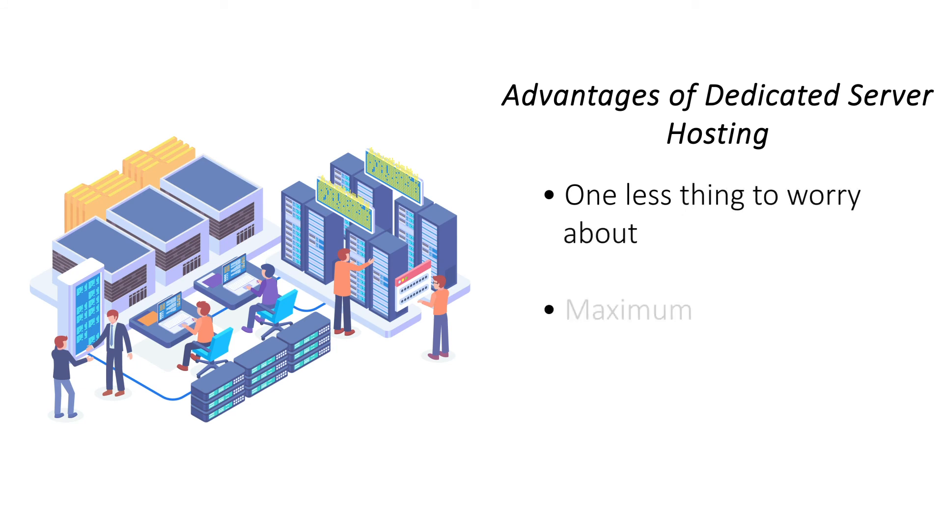
type("protection with")
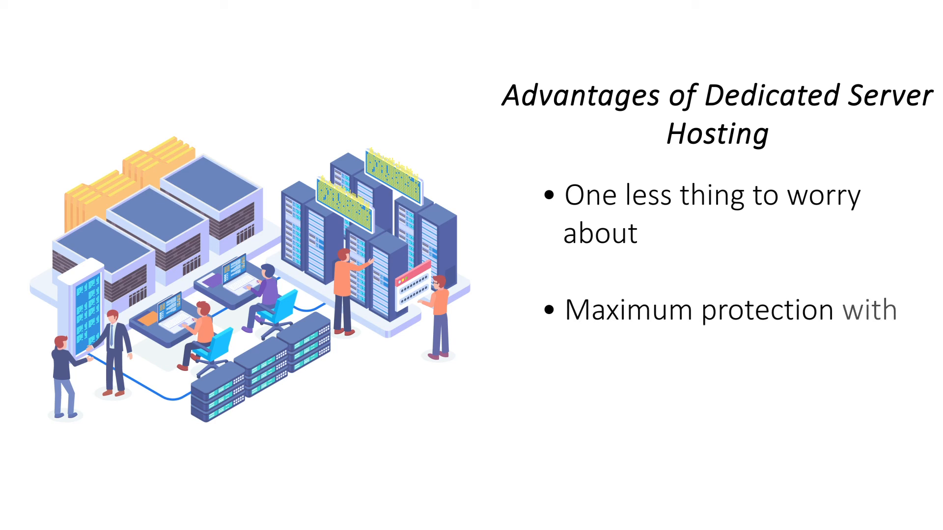